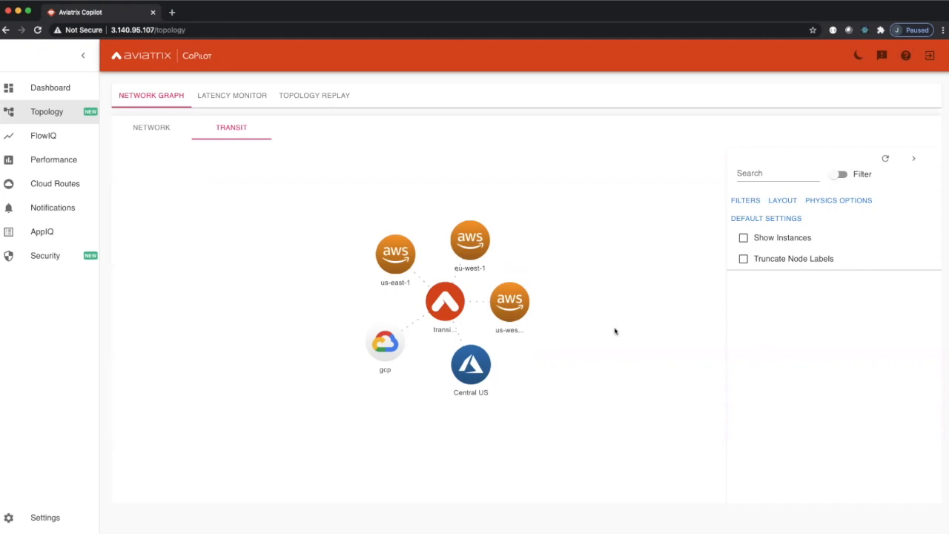
mouse_move(620, 331)
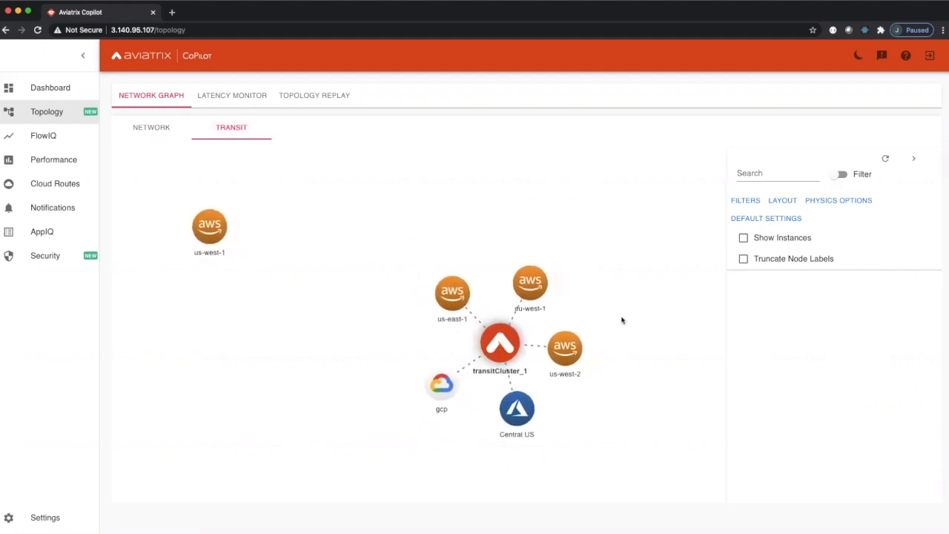
mouse_move(553, 415)
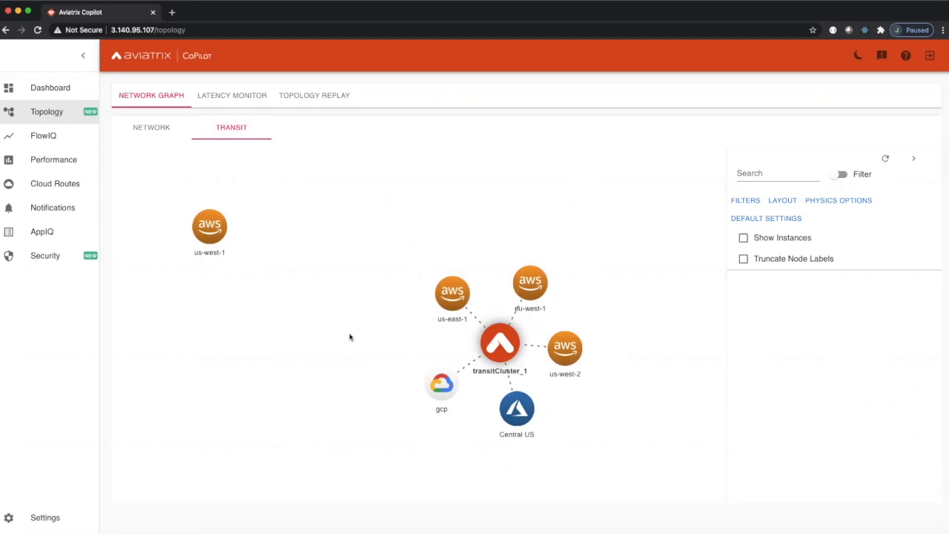
- Select the transitCluster_1 node so its member gateways and VPC clusters are listed
click(500, 343)
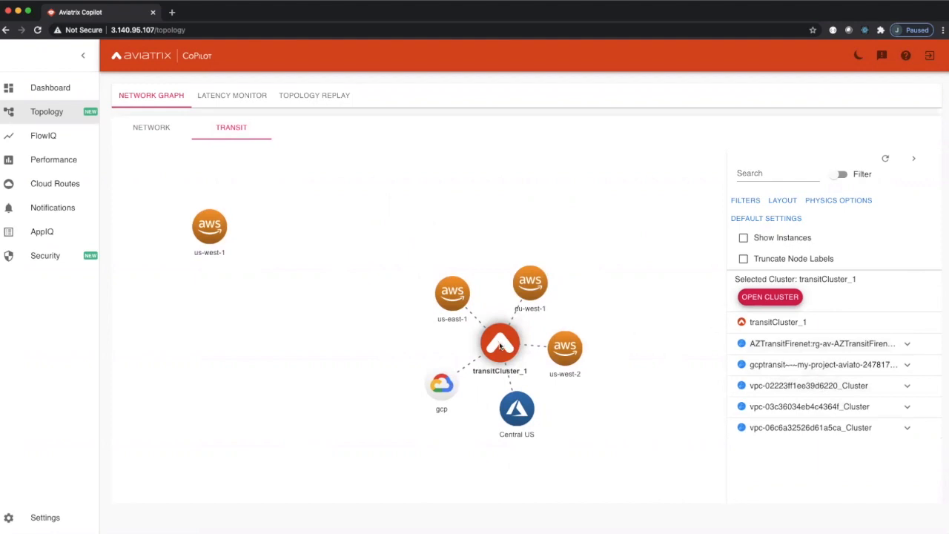
- Open transitCluster_1 so its member gateway and VPC clusters appear as linked nodes
click(769, 296)
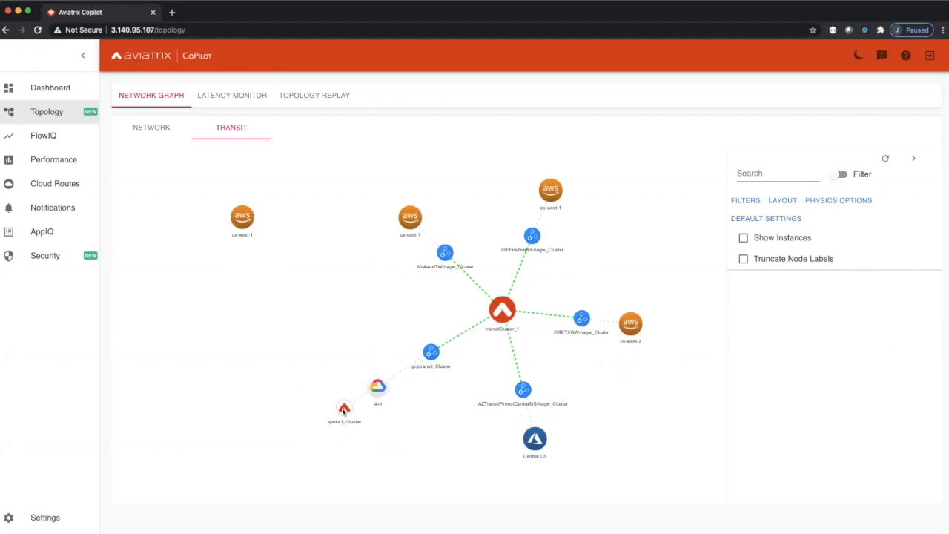
click(344, 409)
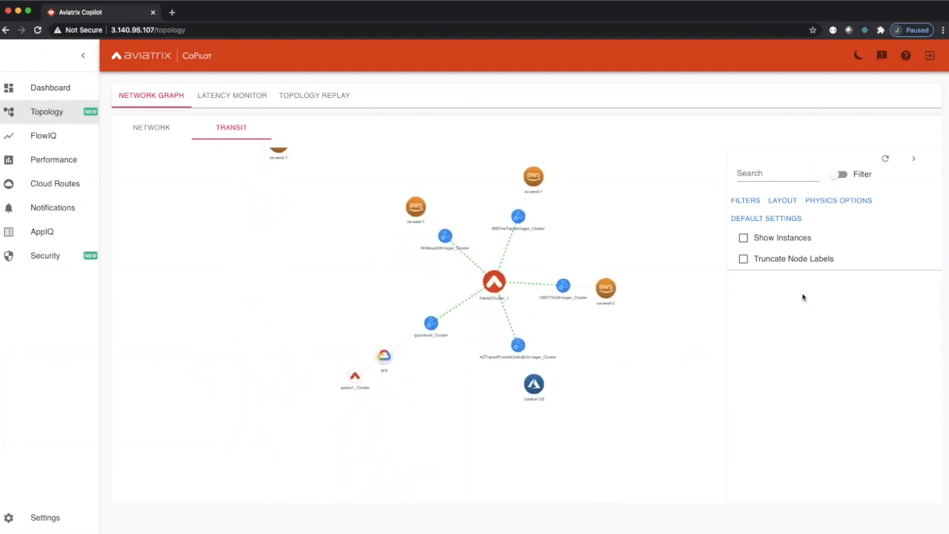
mouse_move(151, 127)
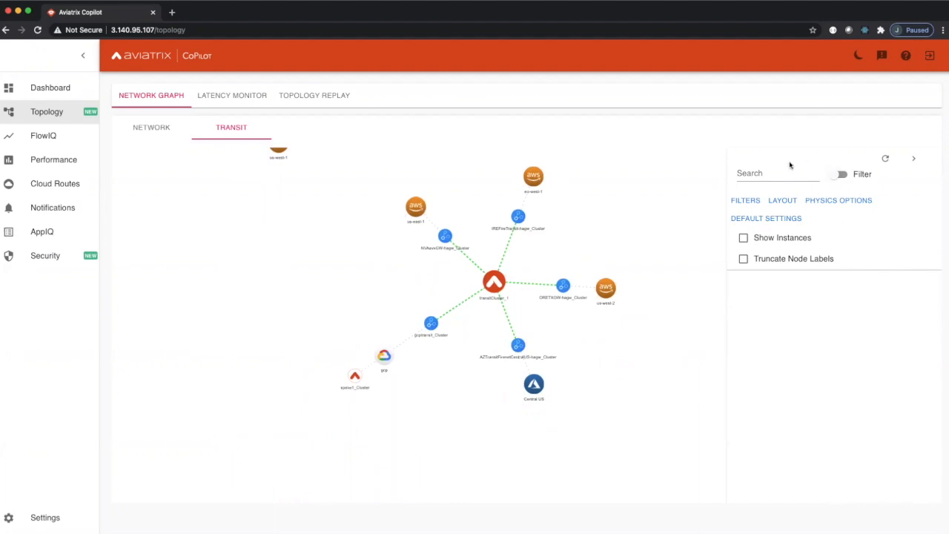
- Search 52.37.51.118 and highlight that IP in gateway OneEKSGW's properties
text(52.37.51.118)
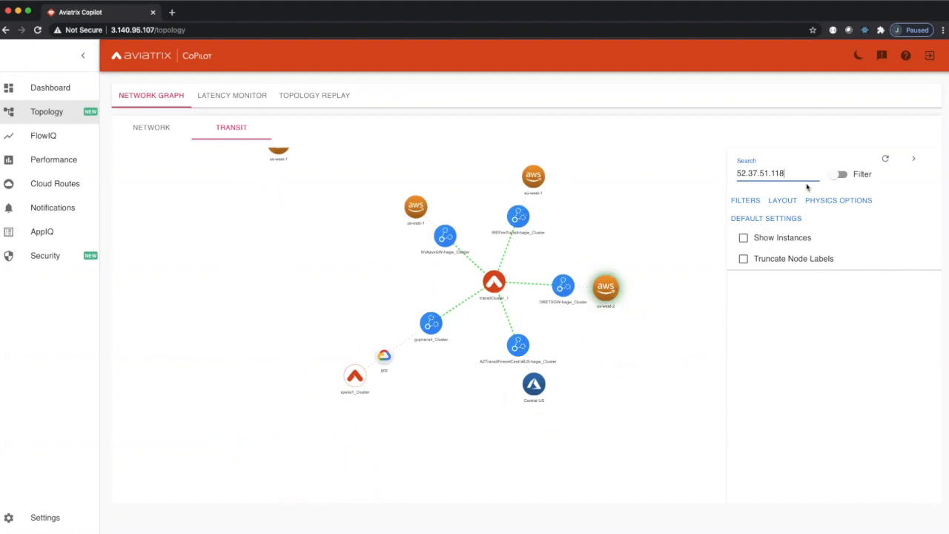
mouse_move(696, 318)
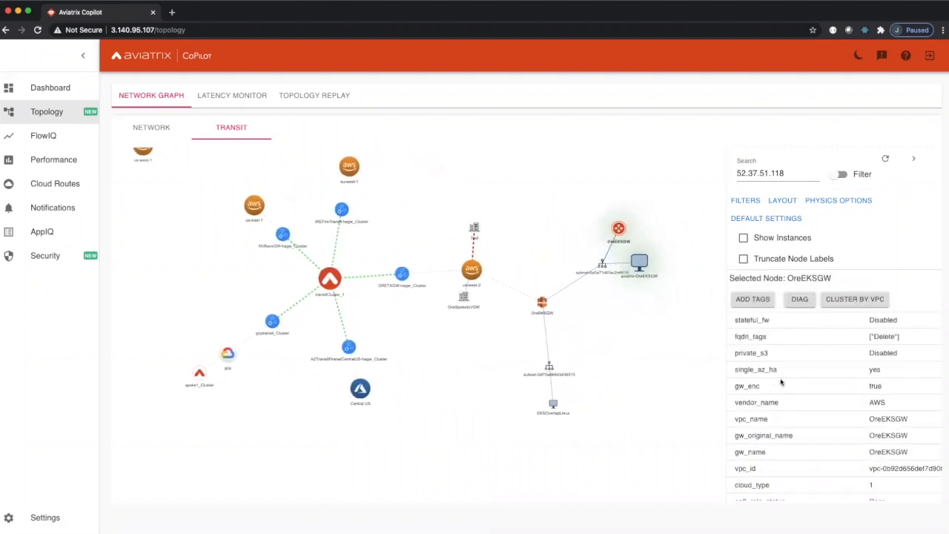
scroll(down, 3)
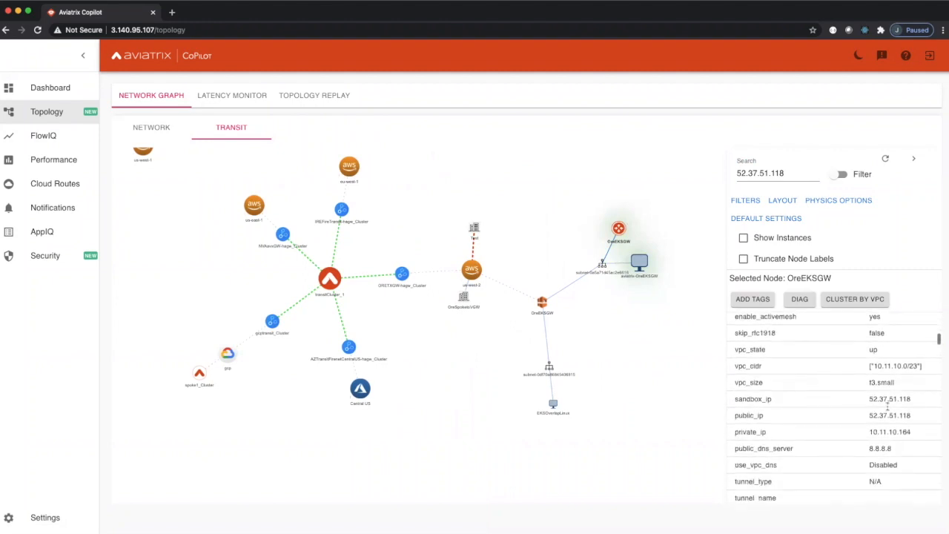
double_click(890, 399)
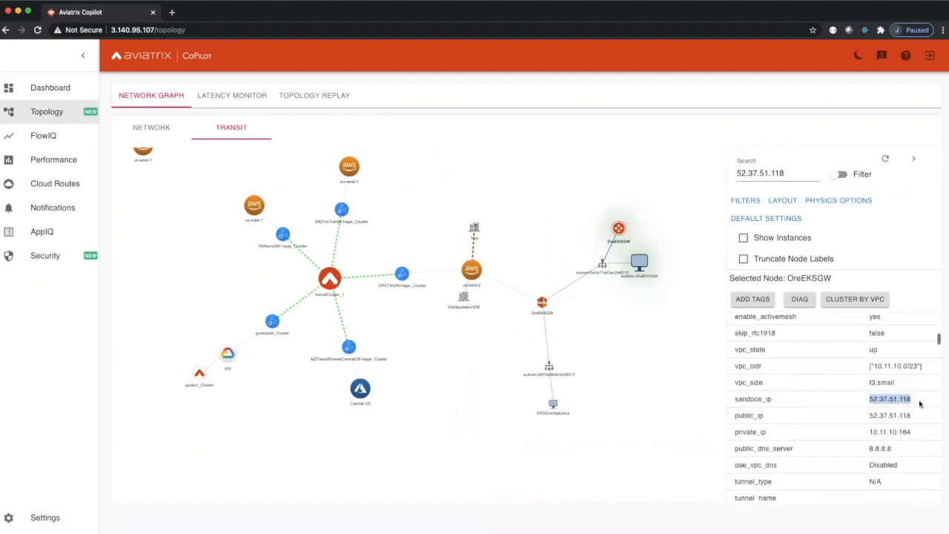